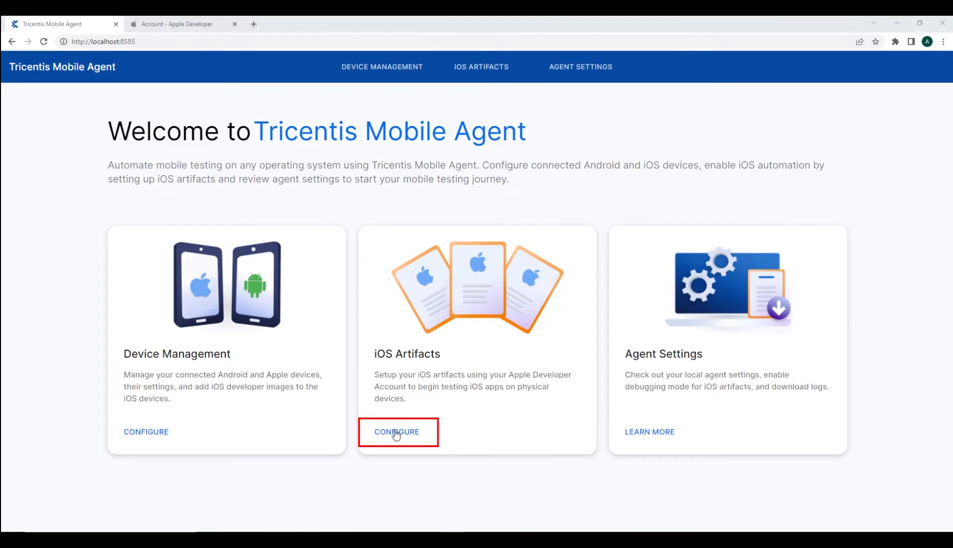
- Choose CONFIGURE on the welcome page's iOS Artifacts card
click(397, 432)
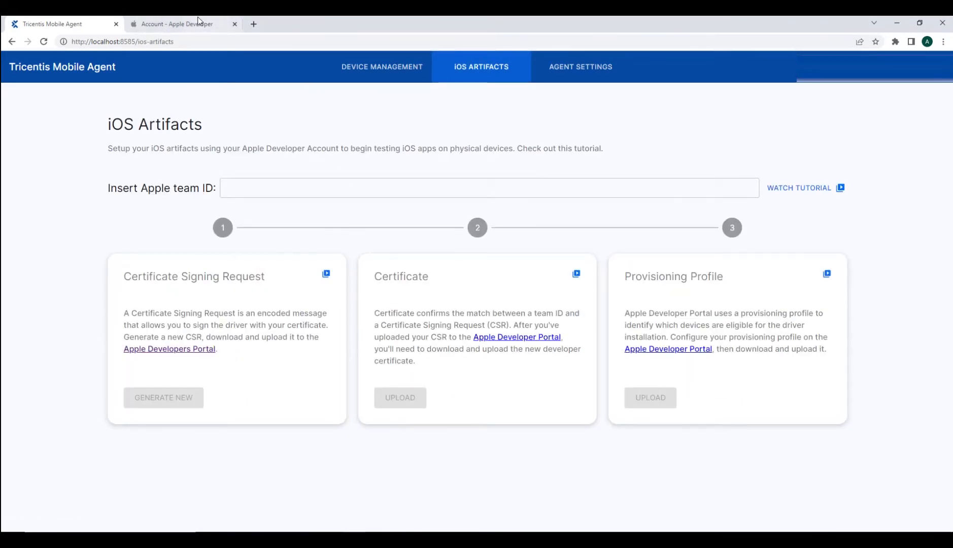
- Copy the Team ID from Apple Developer's Membership page back into Tricentis Mobile Agent
click(177, 23)
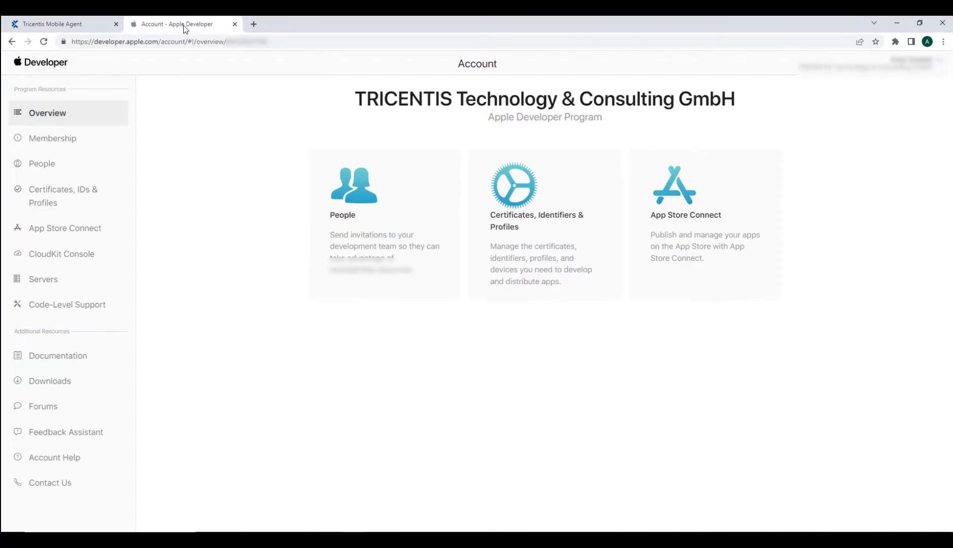
click(52, 138)
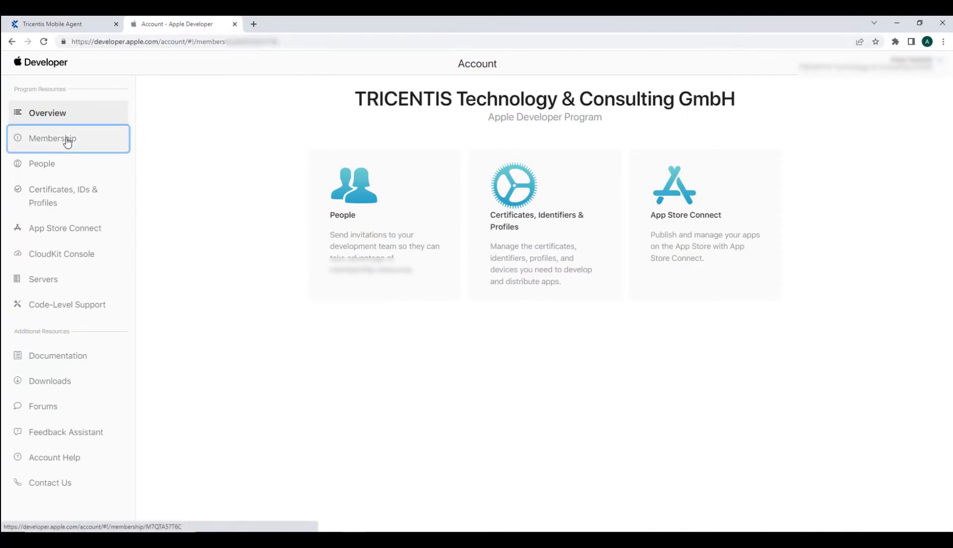
click(58, 139)
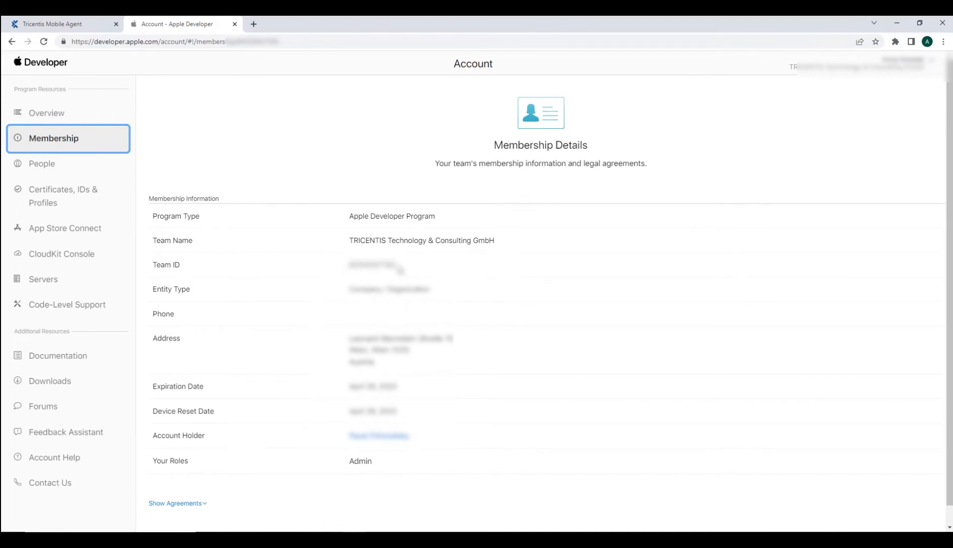
double_click(372, 265)
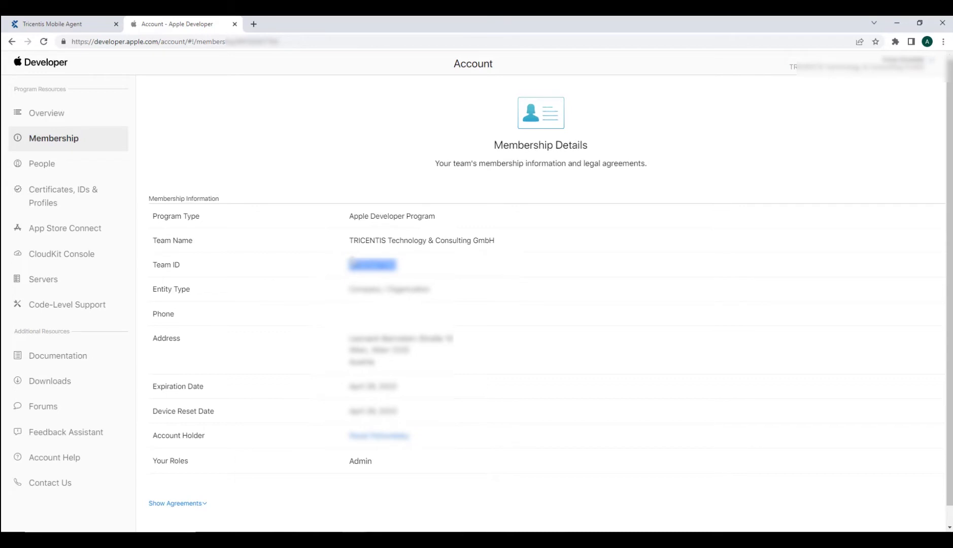
click(60, 24)
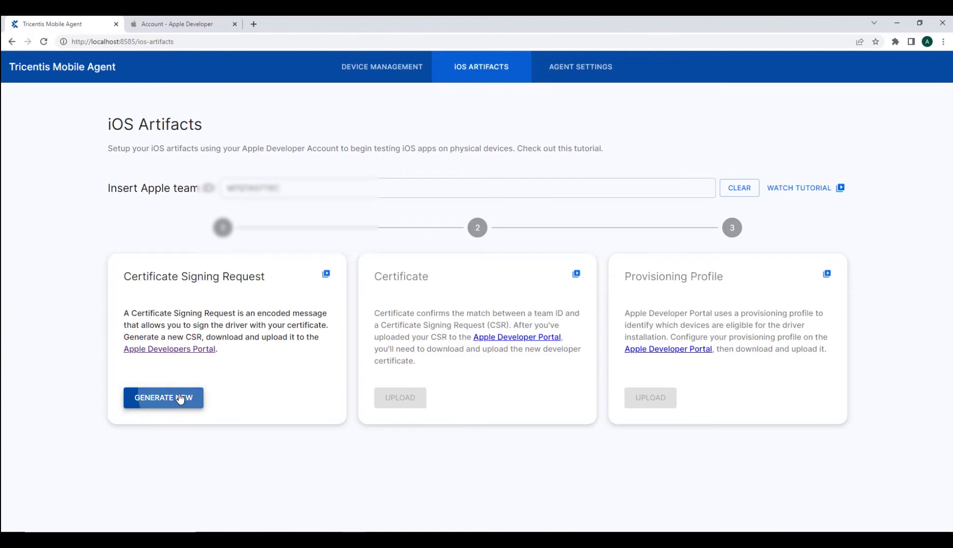
- Generate a new certificate signing request and save it to the Desktop
click(164, 398)
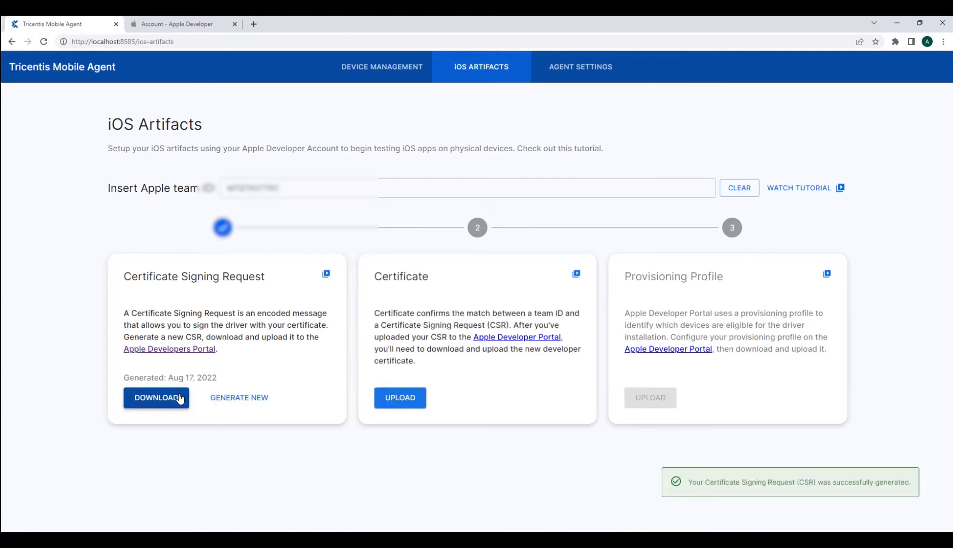
click(156, 398)
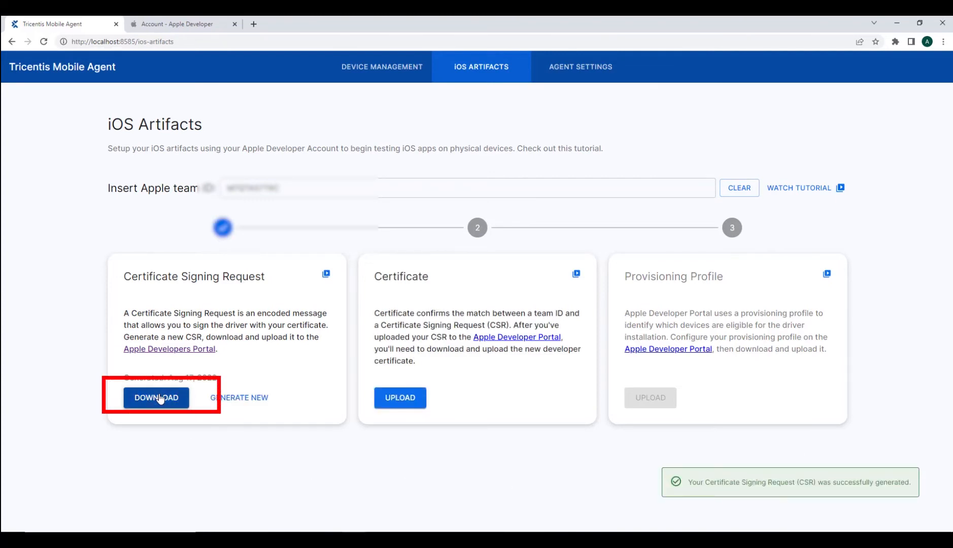
click(156, 398)
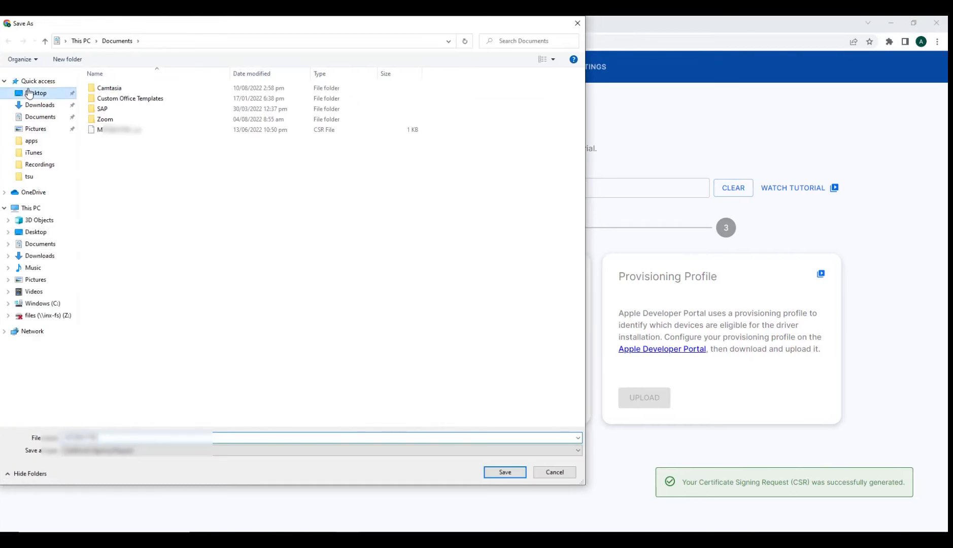
click(35, 92)
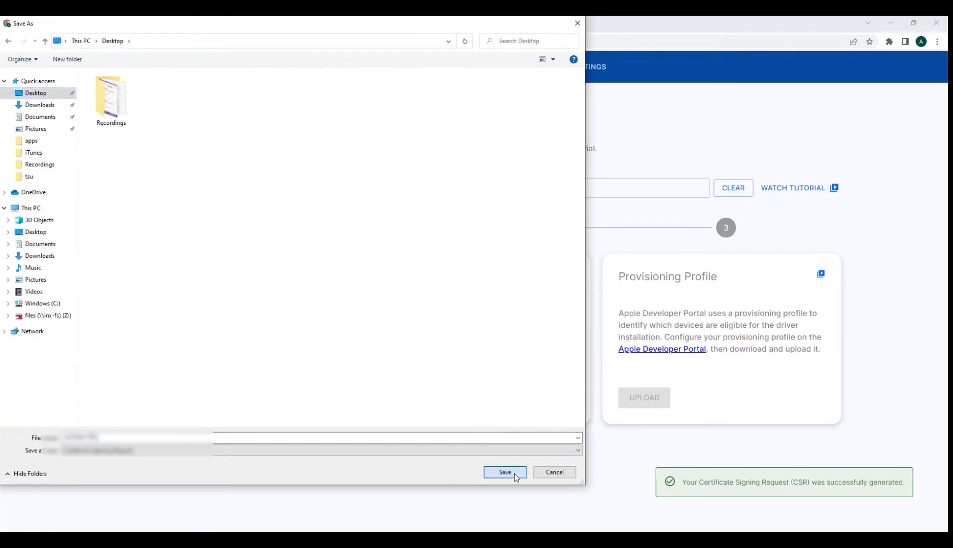
click(505, 472)
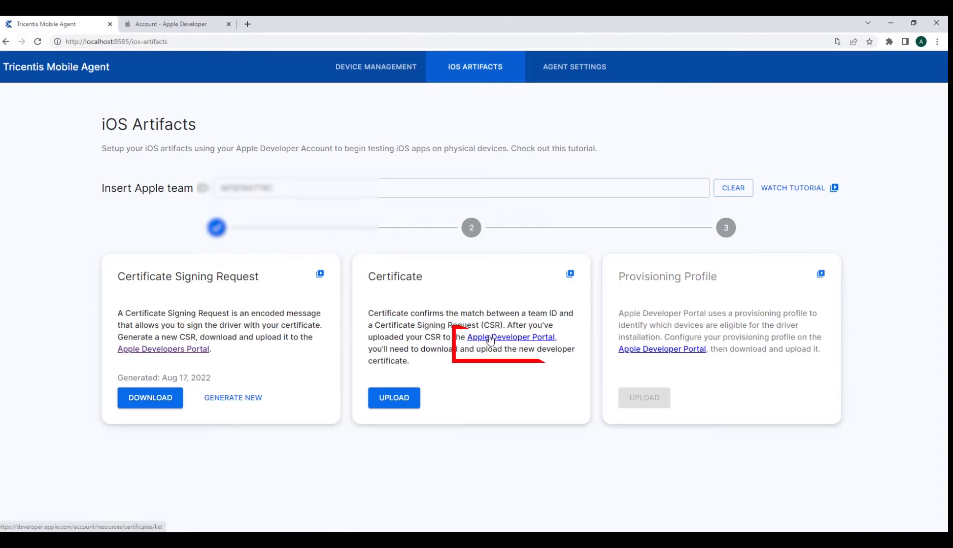
- Create an iOS App Development certificate from the saved signing request and download the .cer file
click(511, 337)
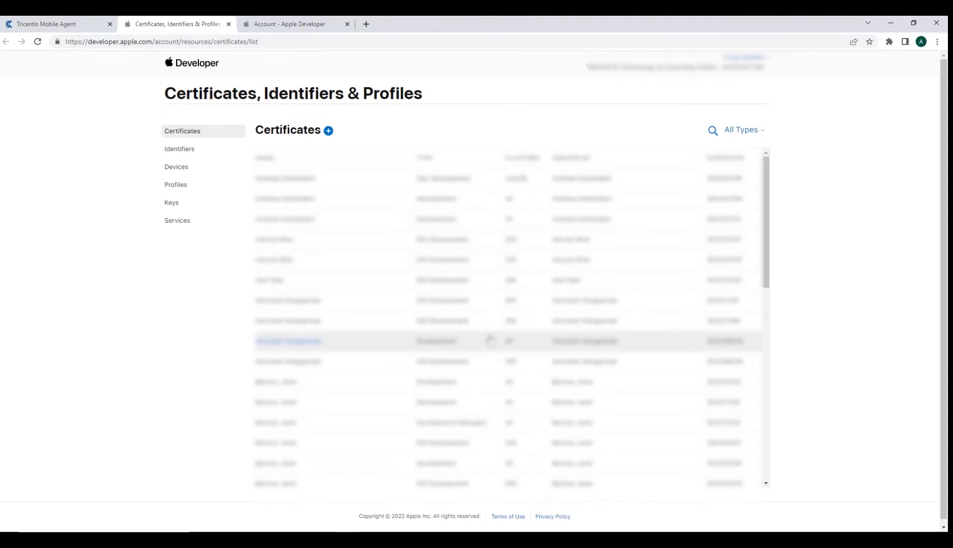
mouse_move(328, 131)
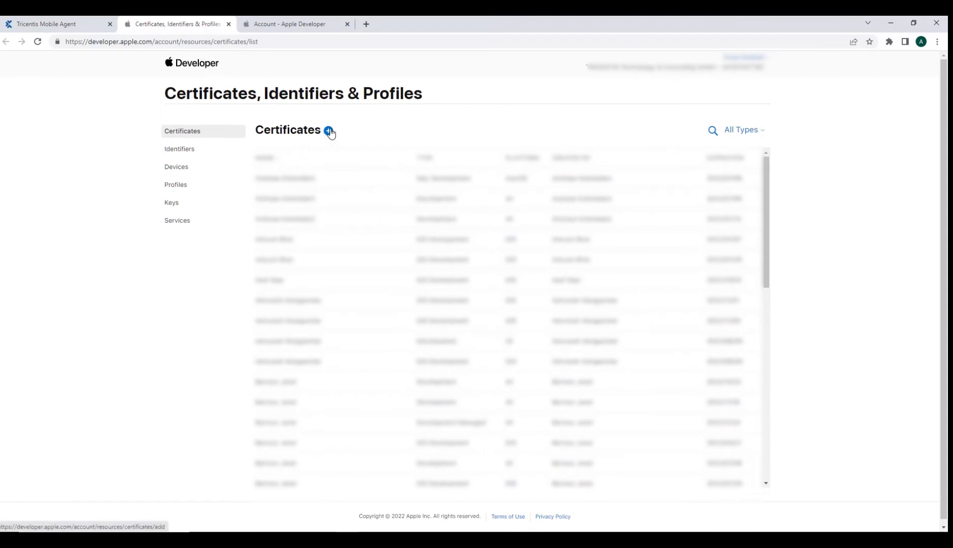
click(327, 131)
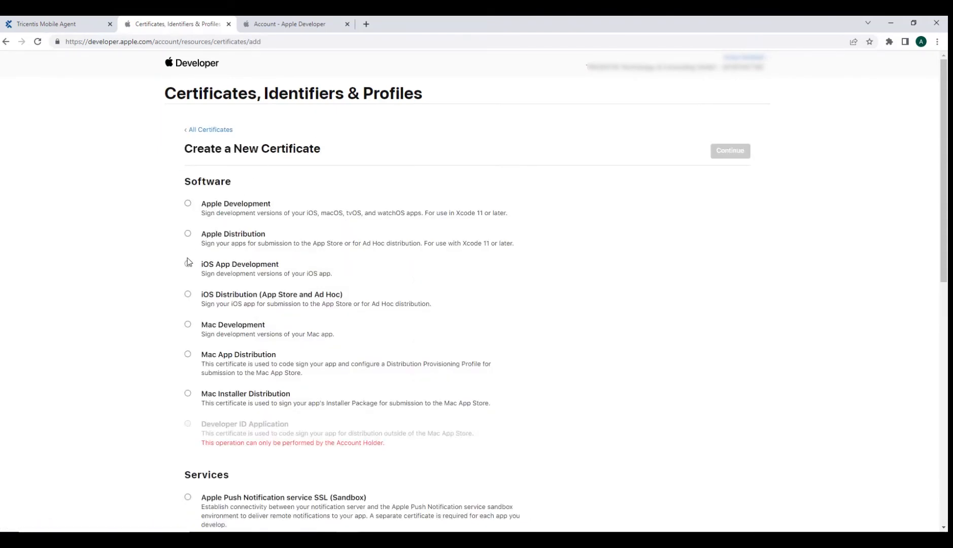
click(188, 264)
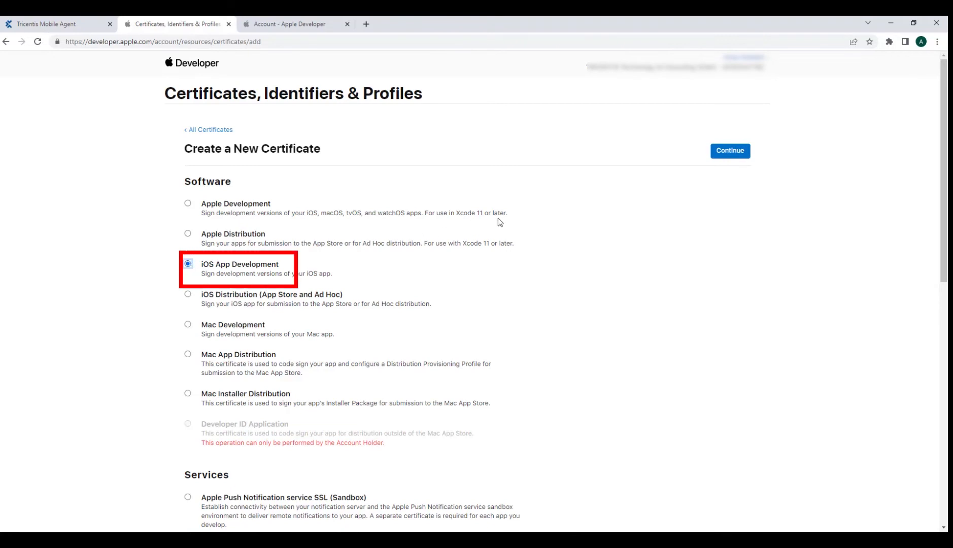
click(730, 151)
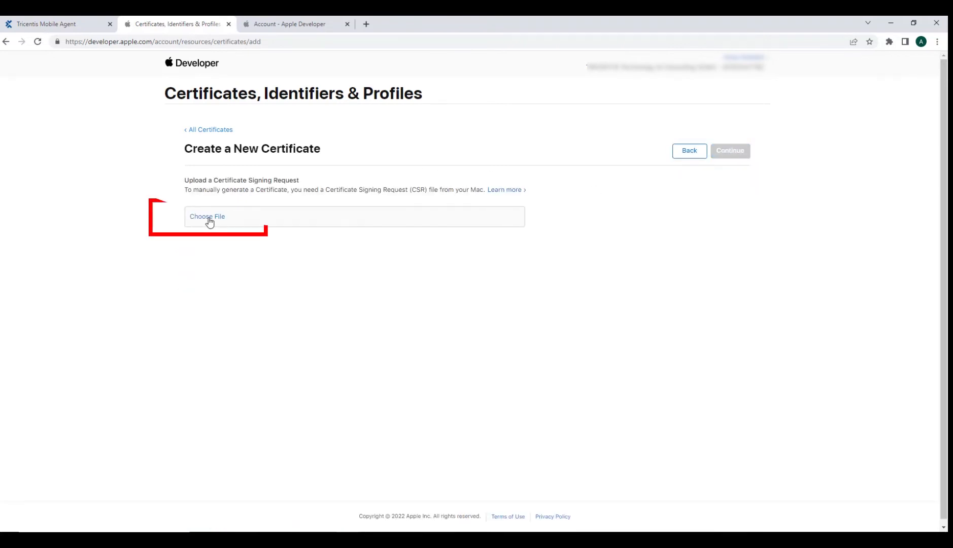
click(207, 217)
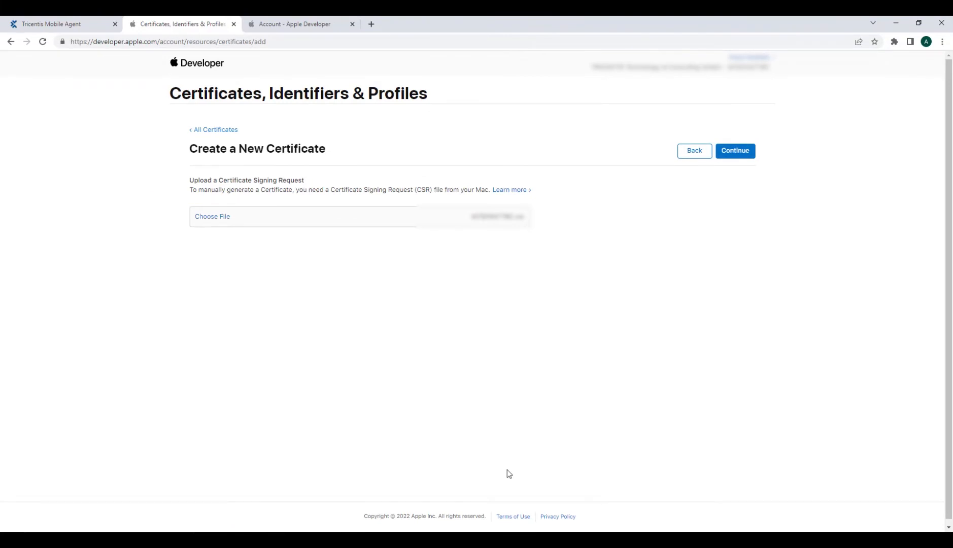
click(735, 151)
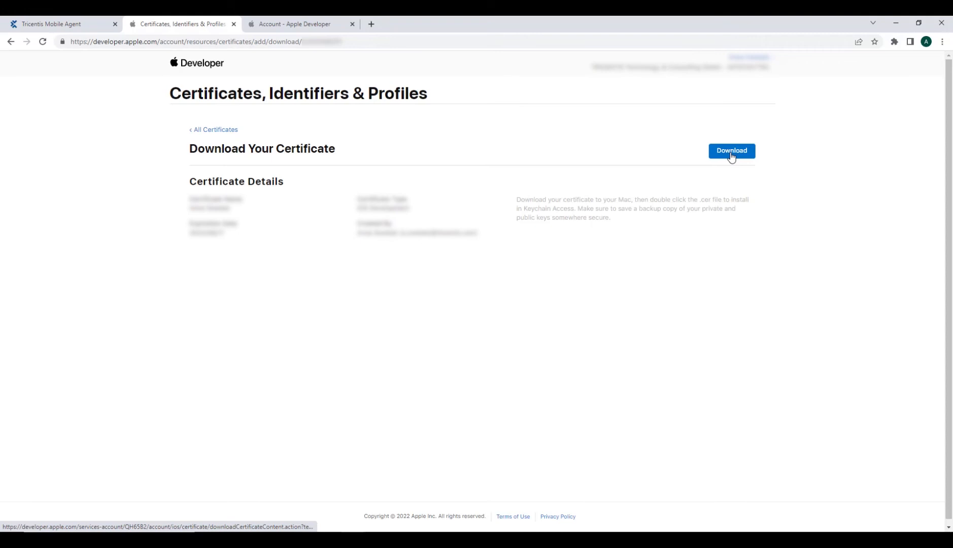
click(732, 151)
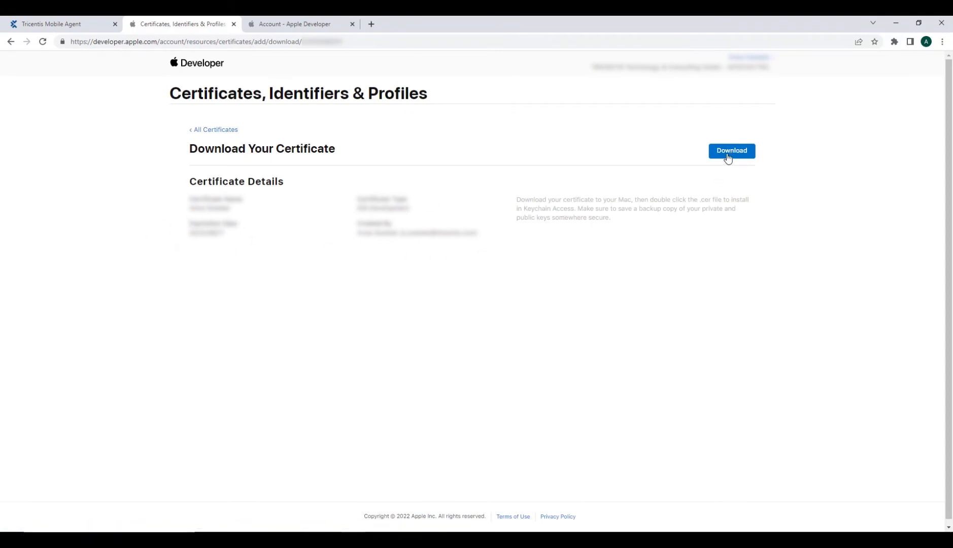
click(732, 150)
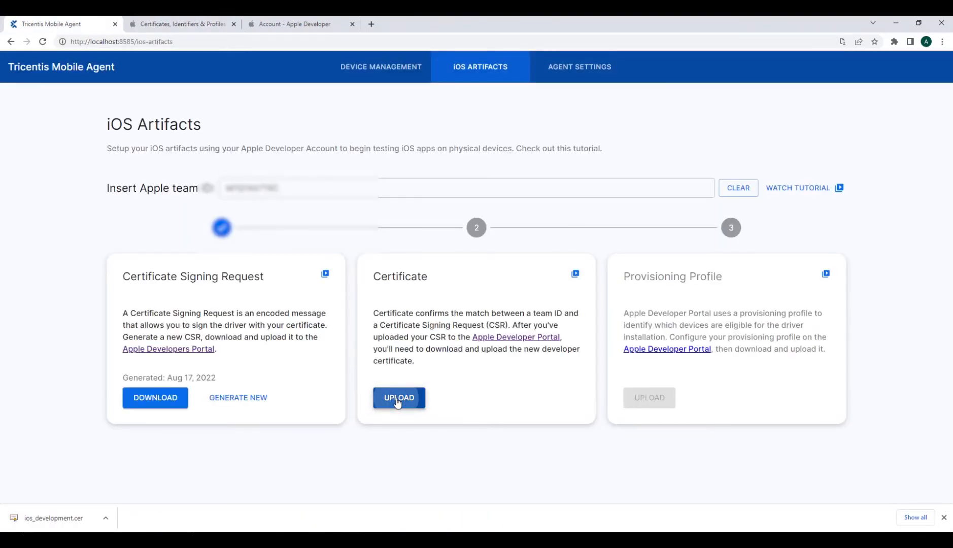
- Upload the ios_development certificate on the Certificate card
click(399, 398)
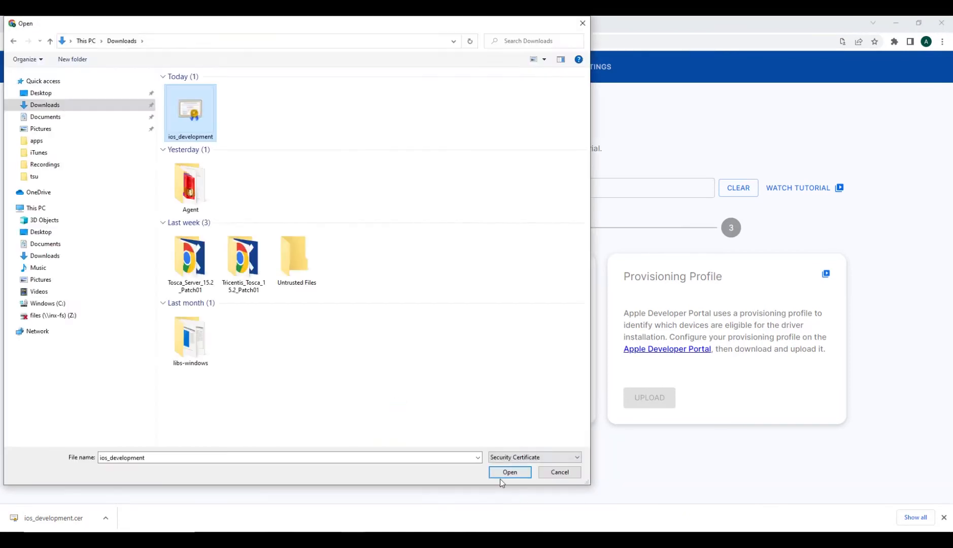
click(510, 472)
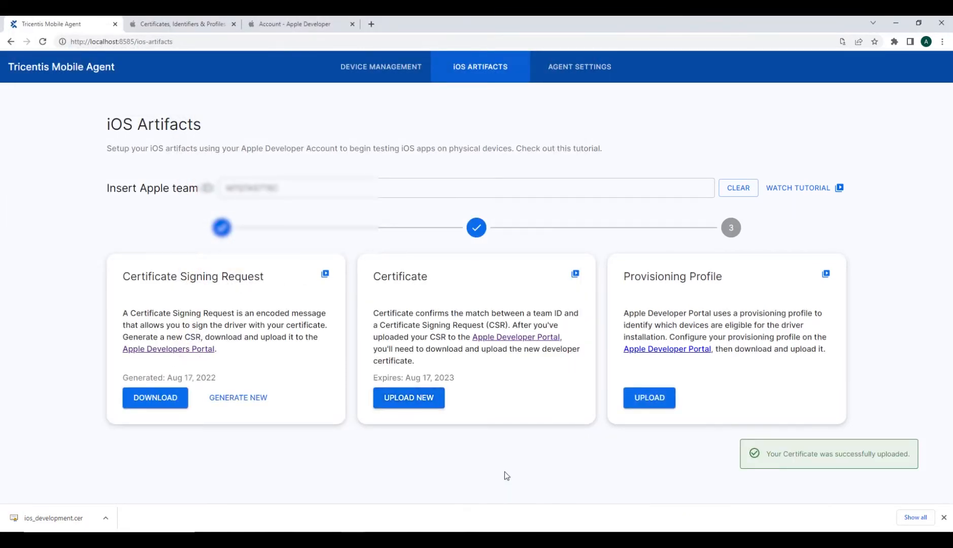
mouse_move(589, 413)
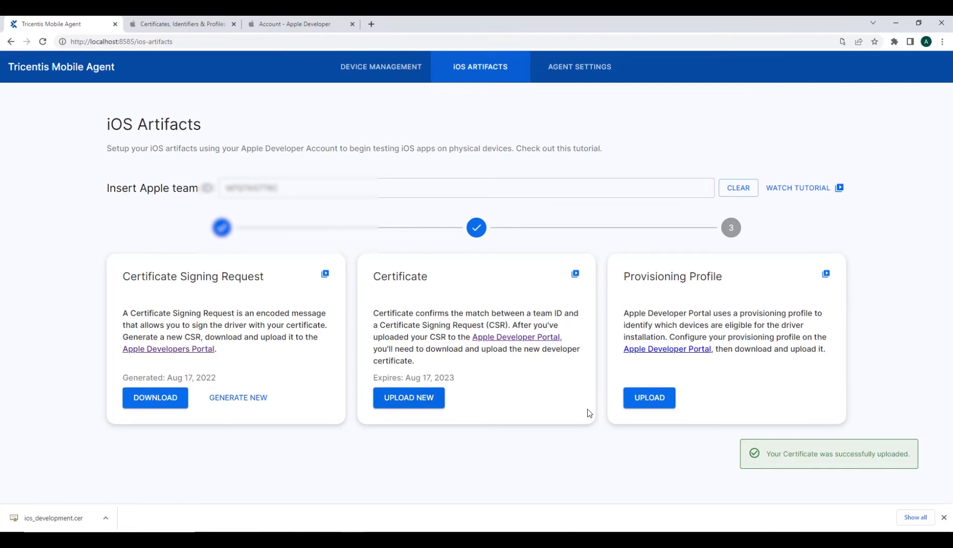
mouse_move(770, 434)
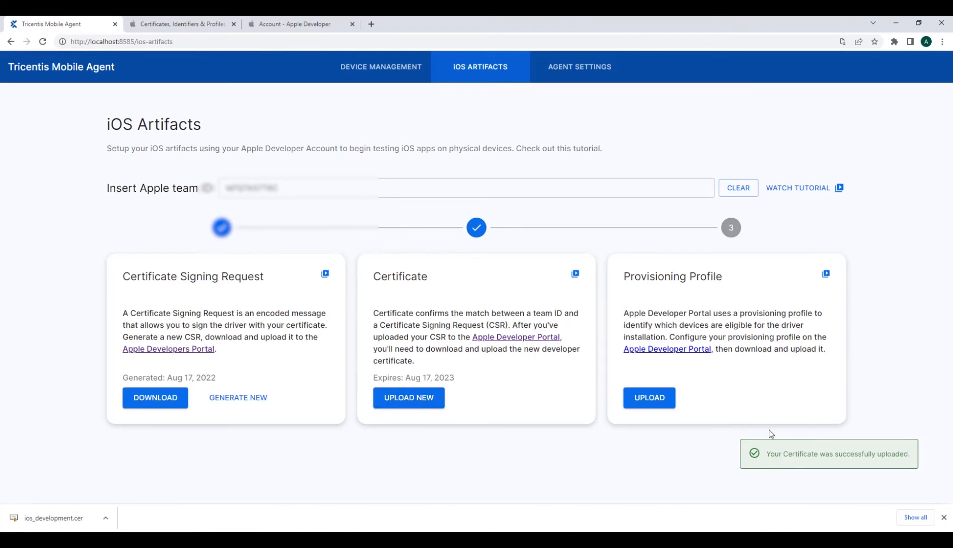
mouse_move(719, 429)
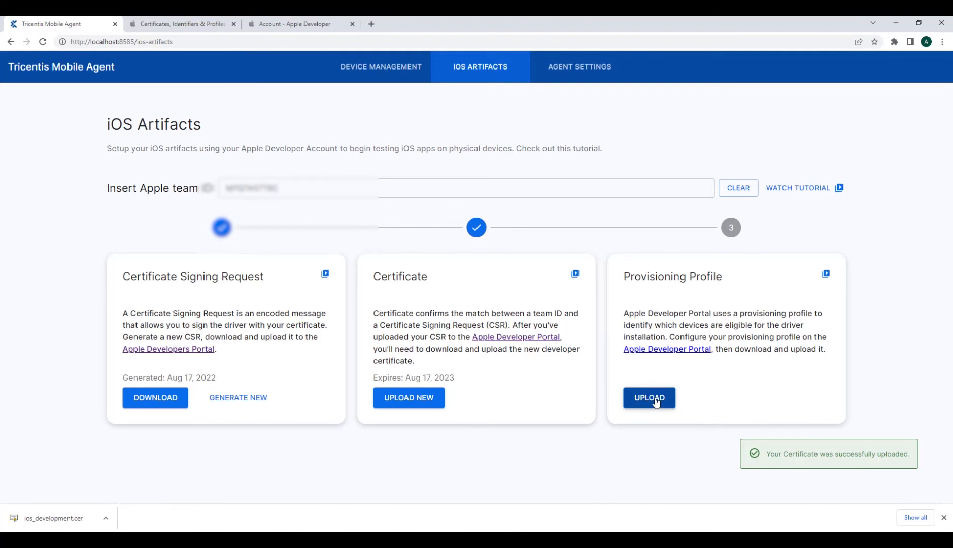
mouse_move(629, 273)
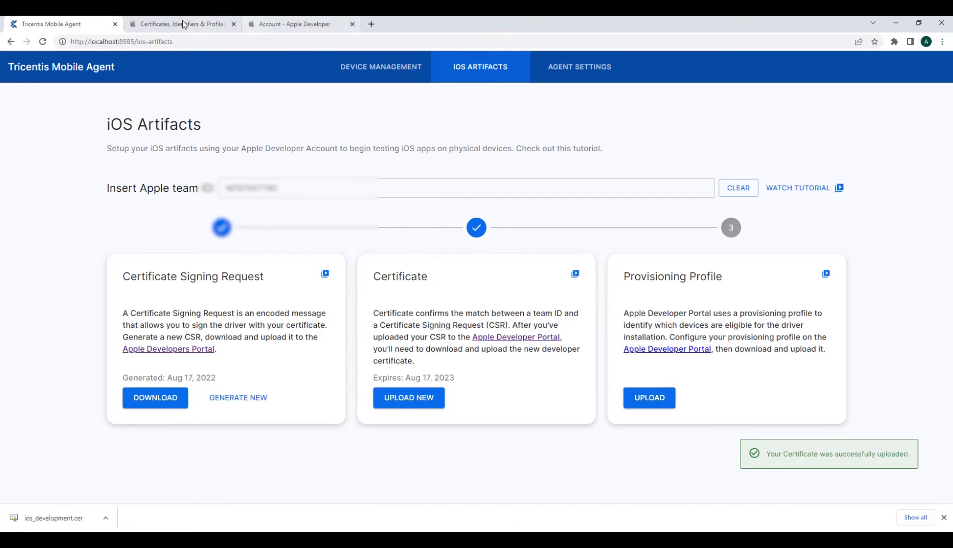
- From the developer portal's Profiles list, begin a new iOS App Development profile
click(183, 23)
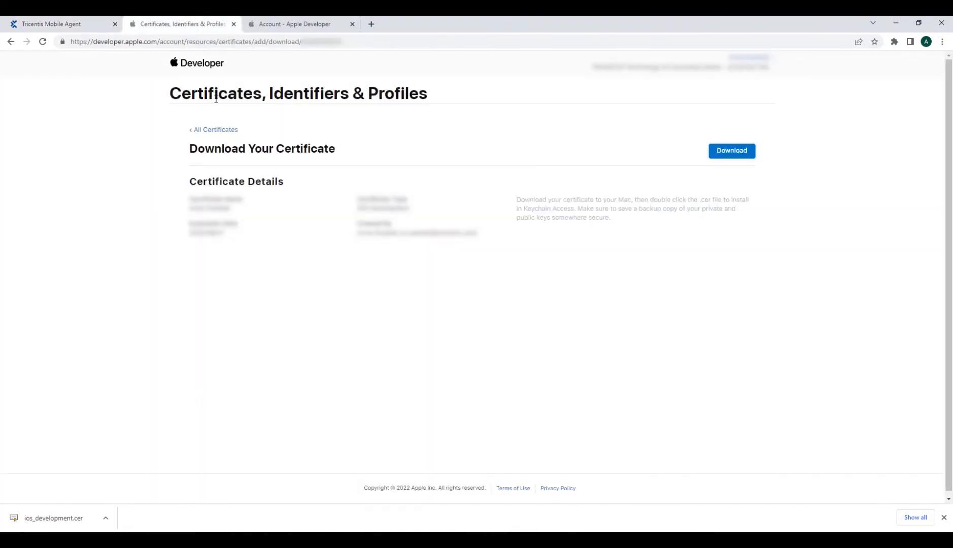
click(214, 129)
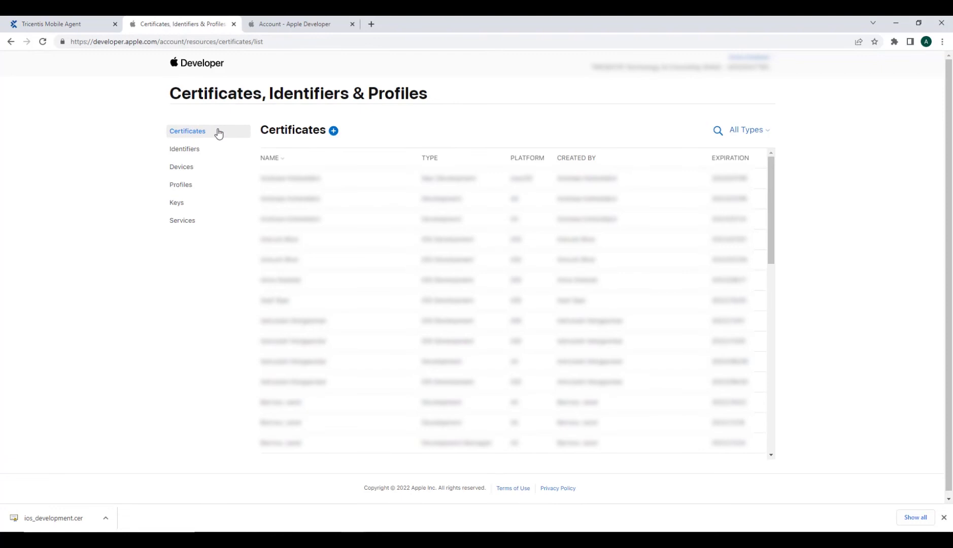
click(181, 185)
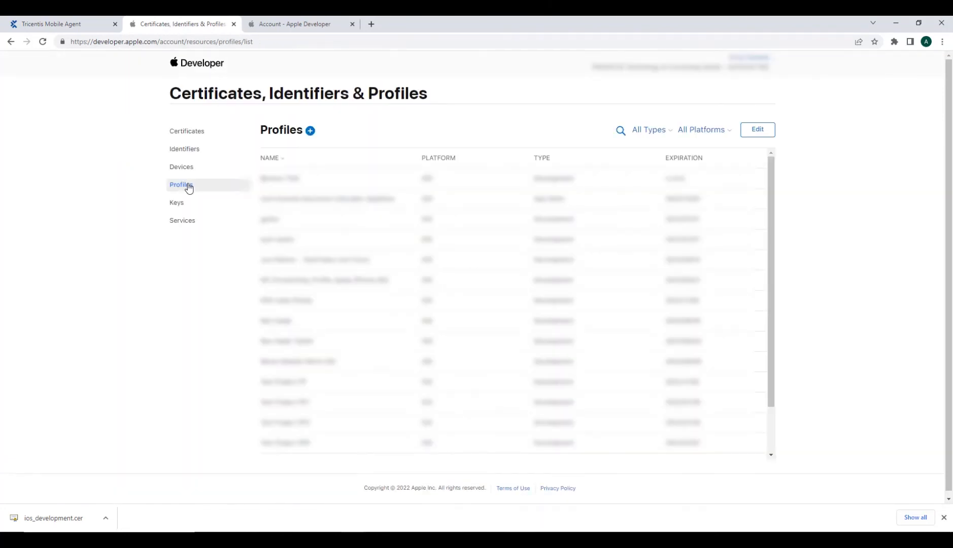
mouse_move(310, 129)
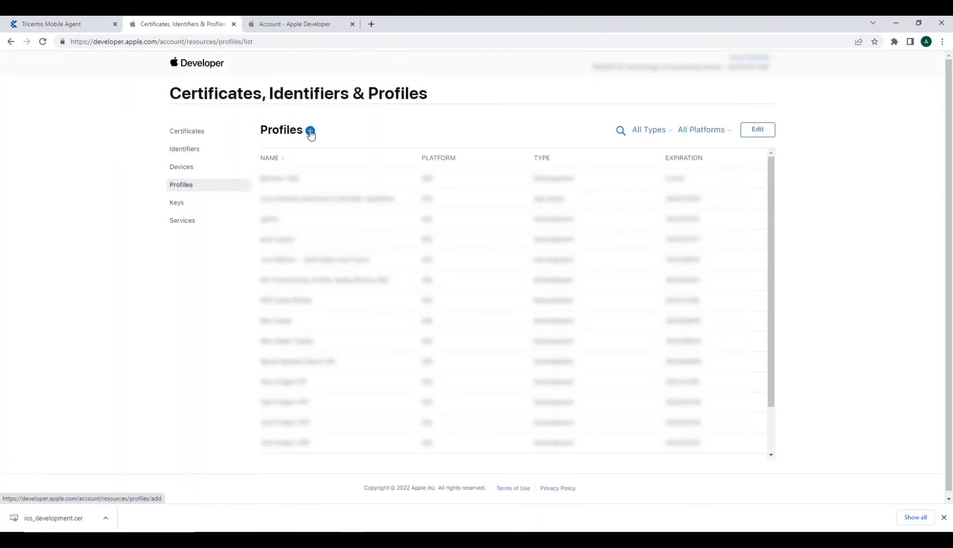
click(309, 130)
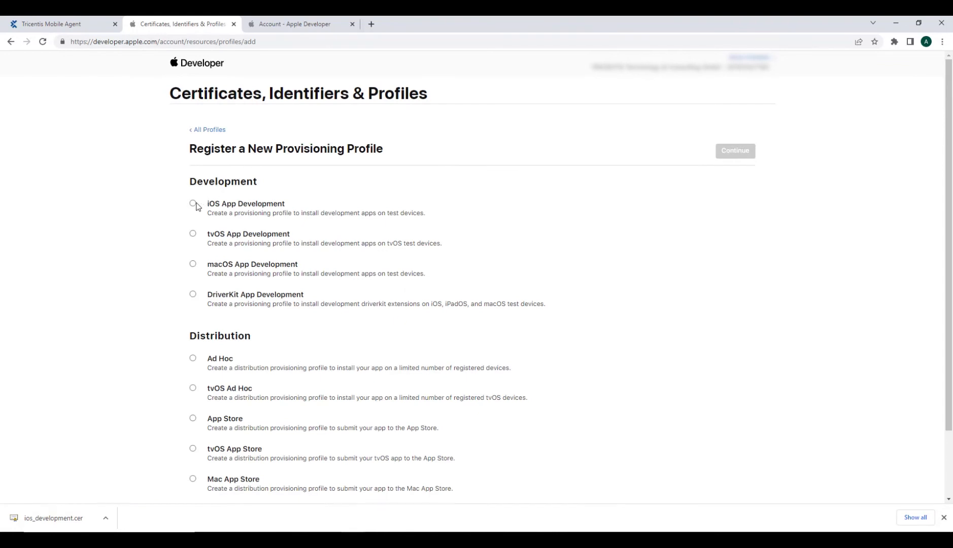
click(193, 203)
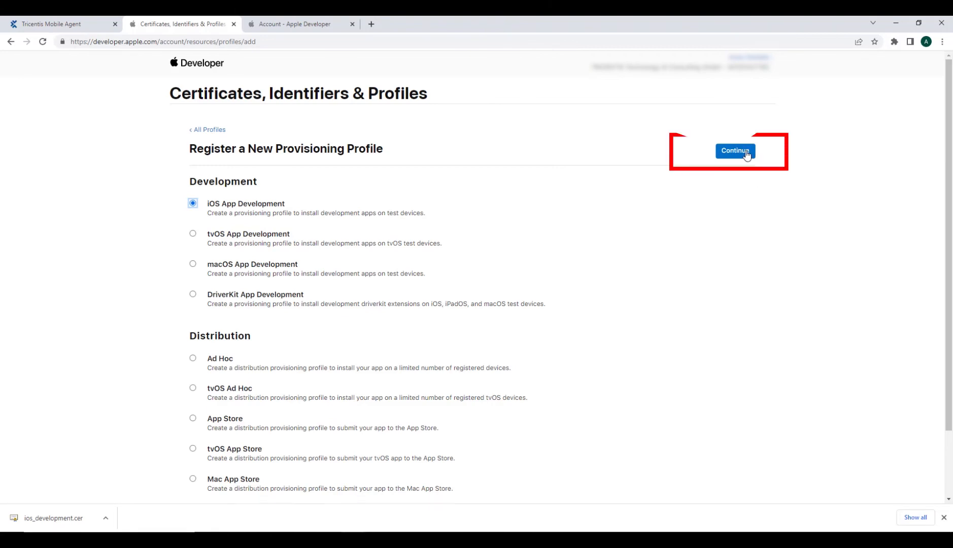
- Confirm the profile type and choose an App ID for the profile
click(736, 151)
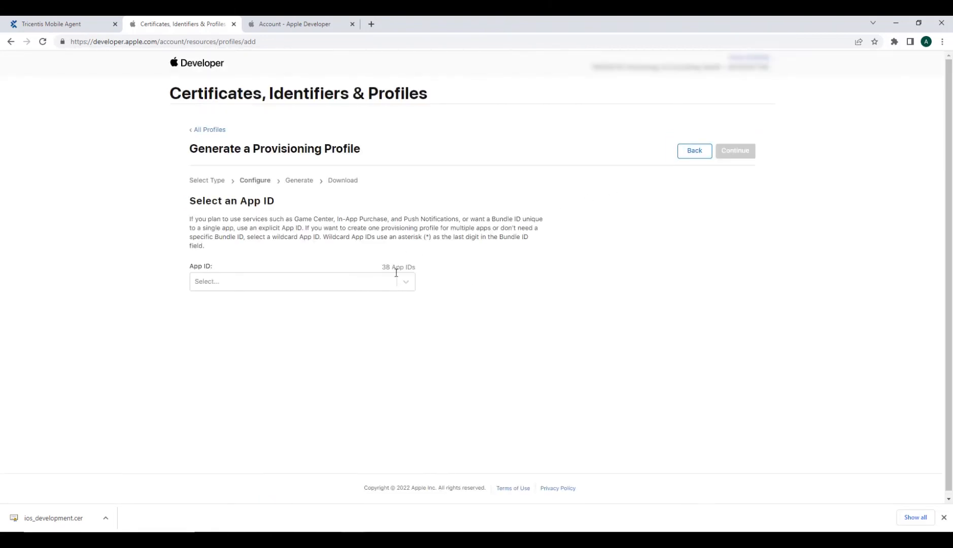
click(302, 281)
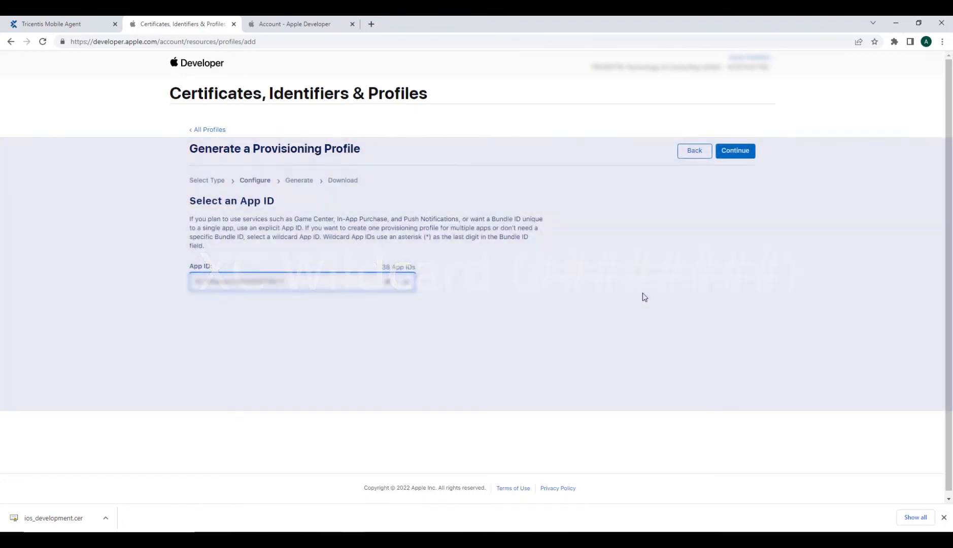
click(736, 150)
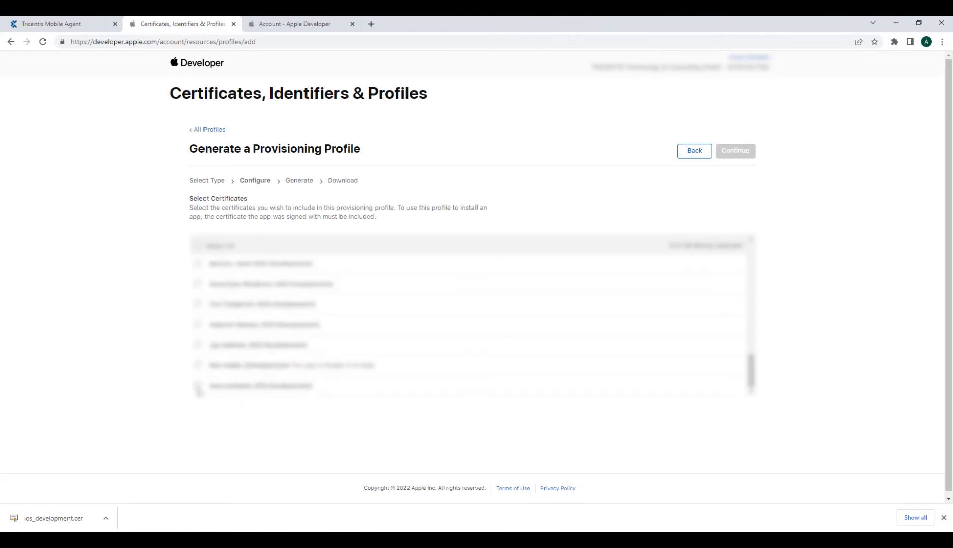
- Include one development certificate and one test device in the profile
click(198, 386)
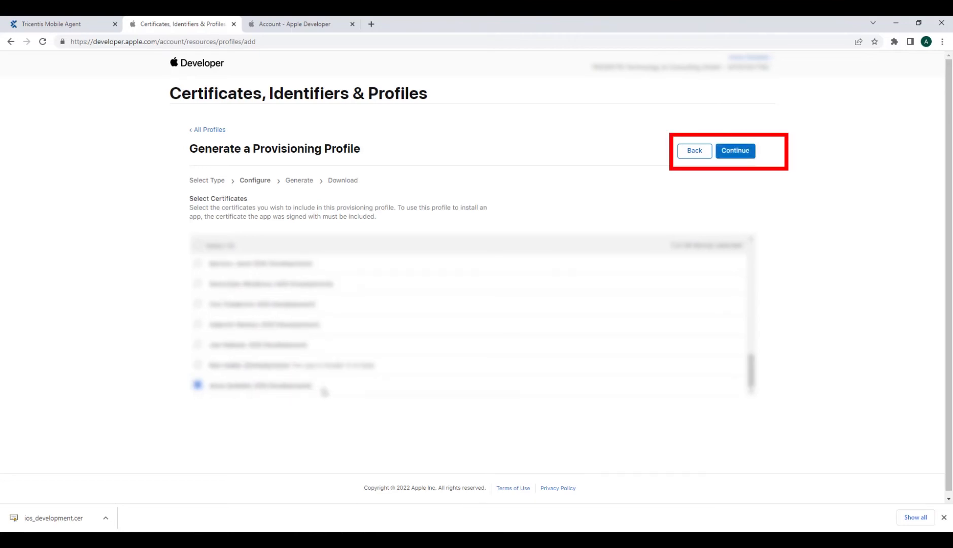
click(736, 151)
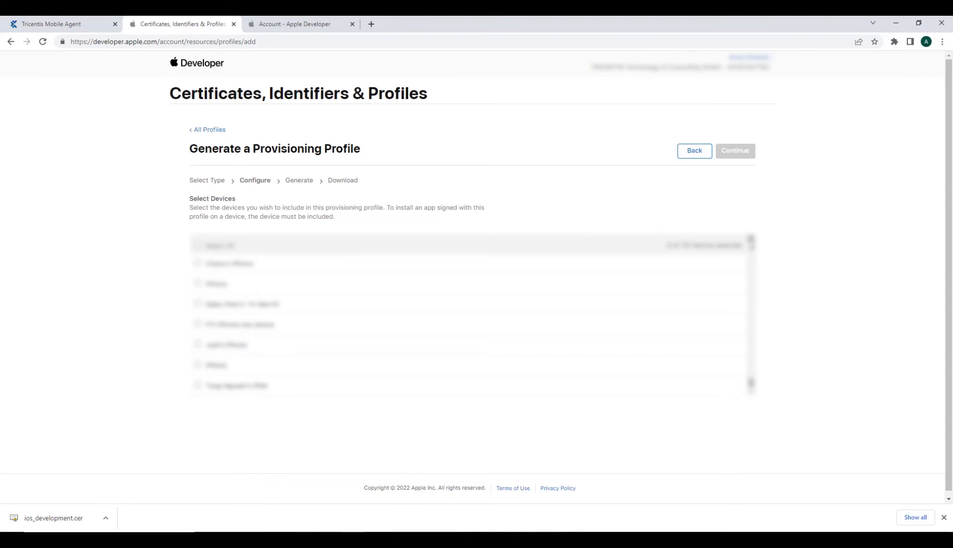
scroll(down, 3)
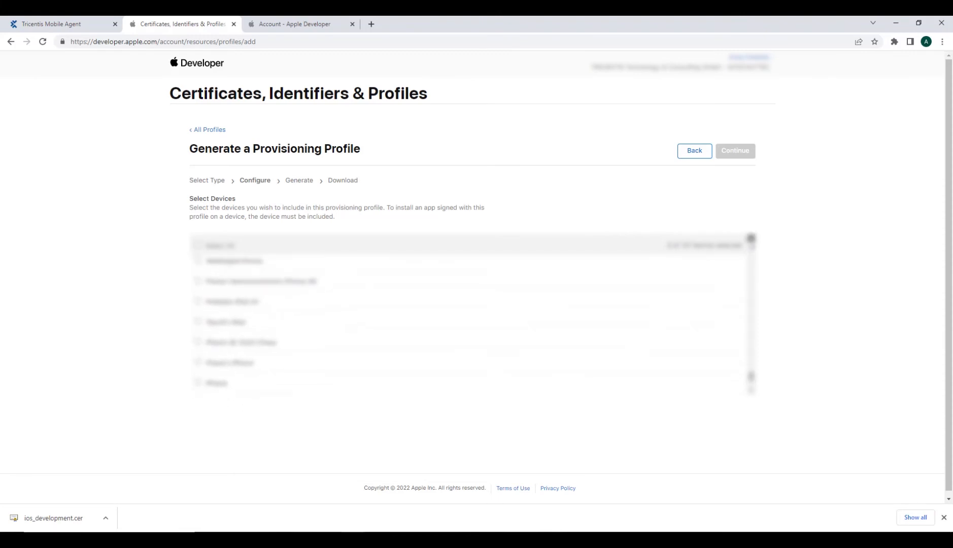
scroll(down, 3)
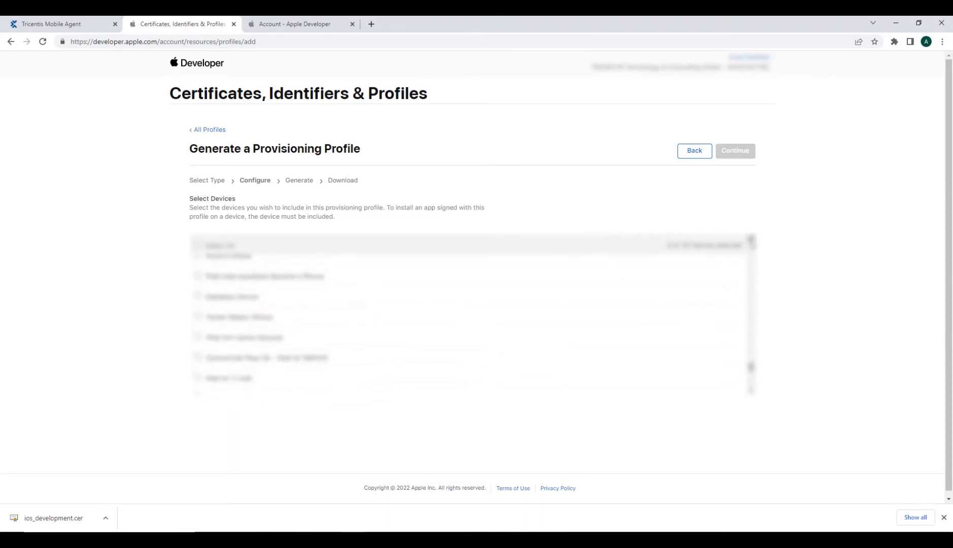
scroll(down, 3)
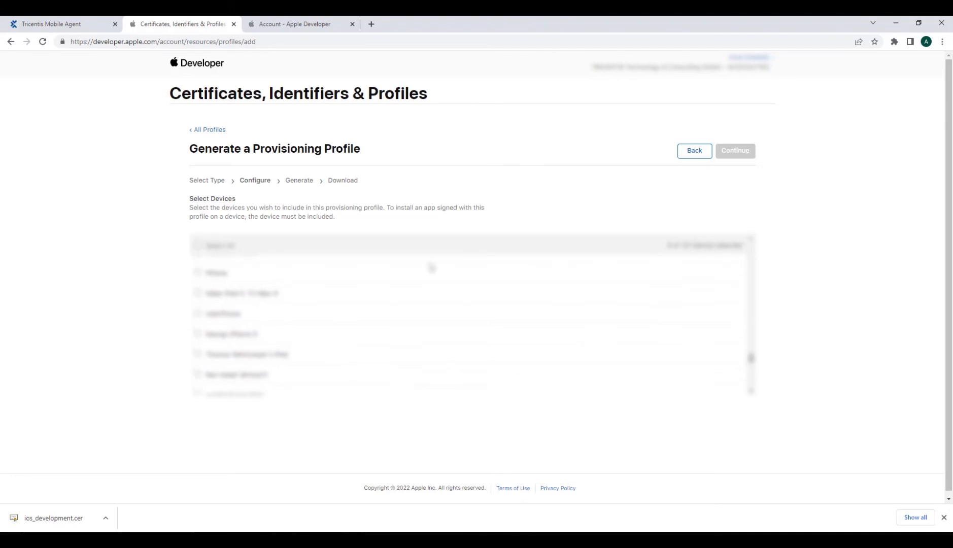
click(197, 313)
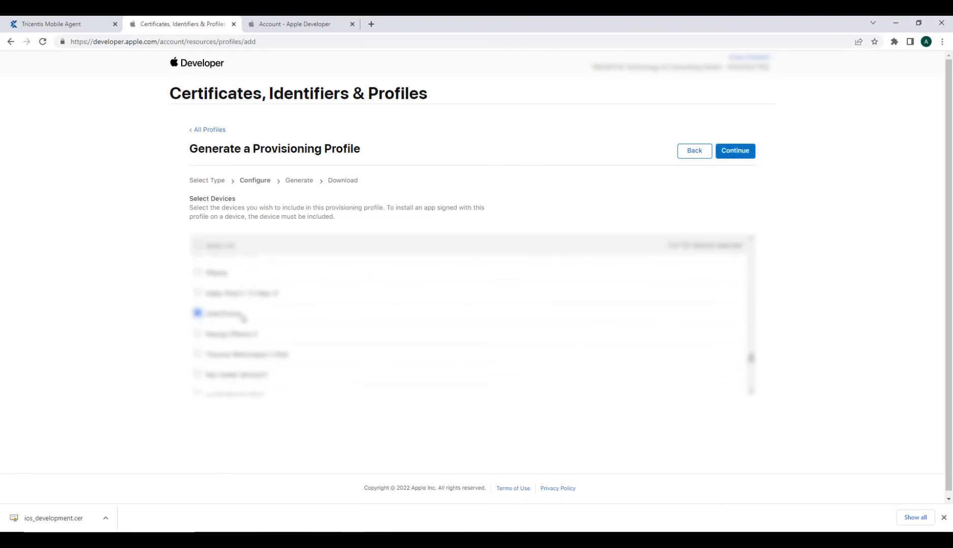
- Name the profile 'User', generate it and download User.mobileprovision
click(735, 151)
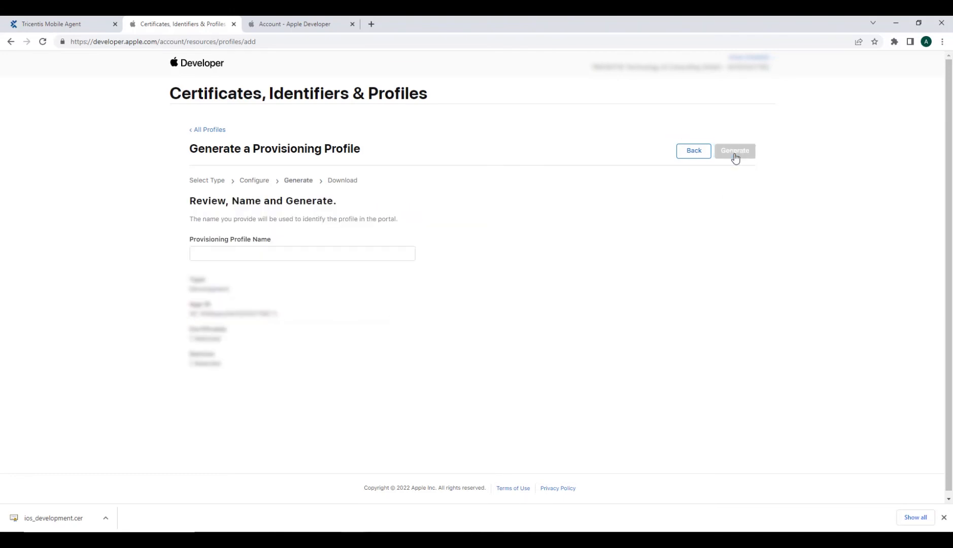
click(303, 253)
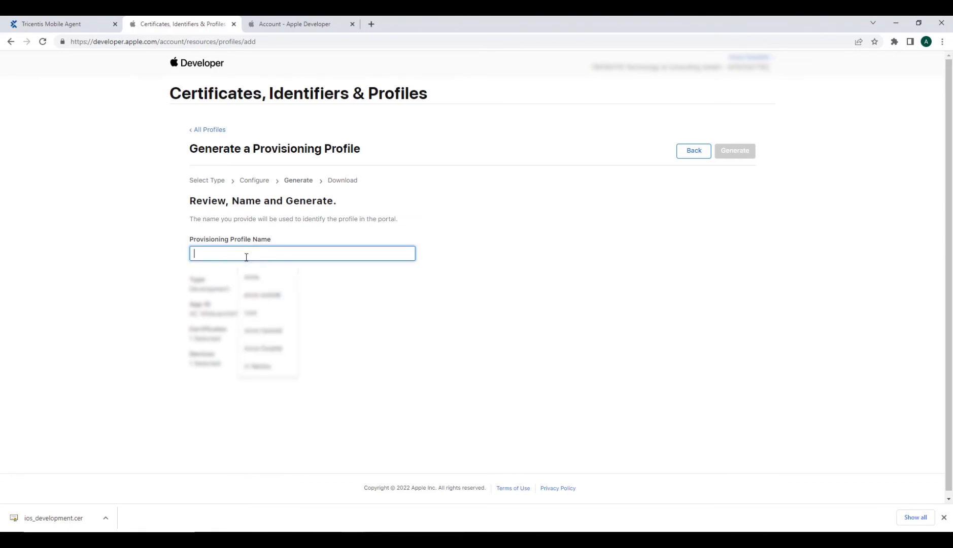
text(User)
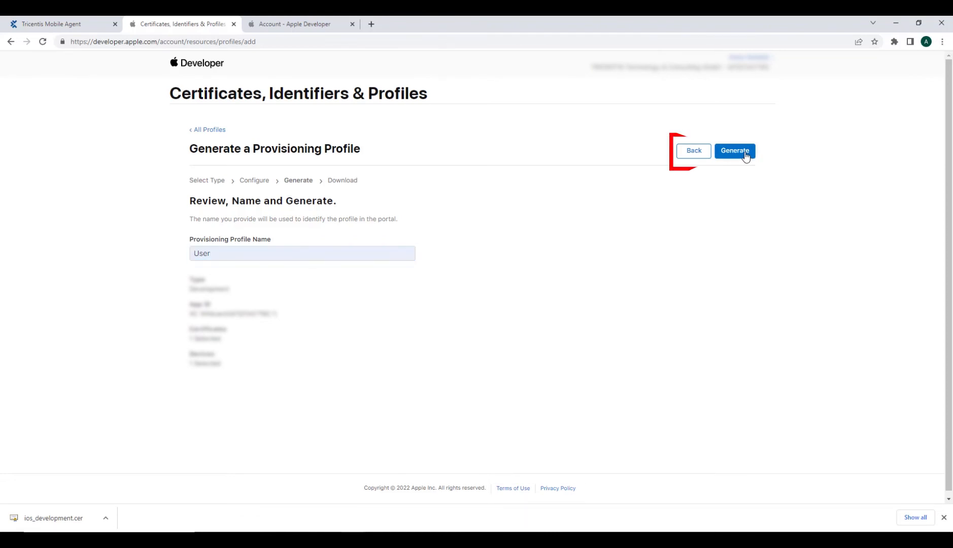
click(735, 150)
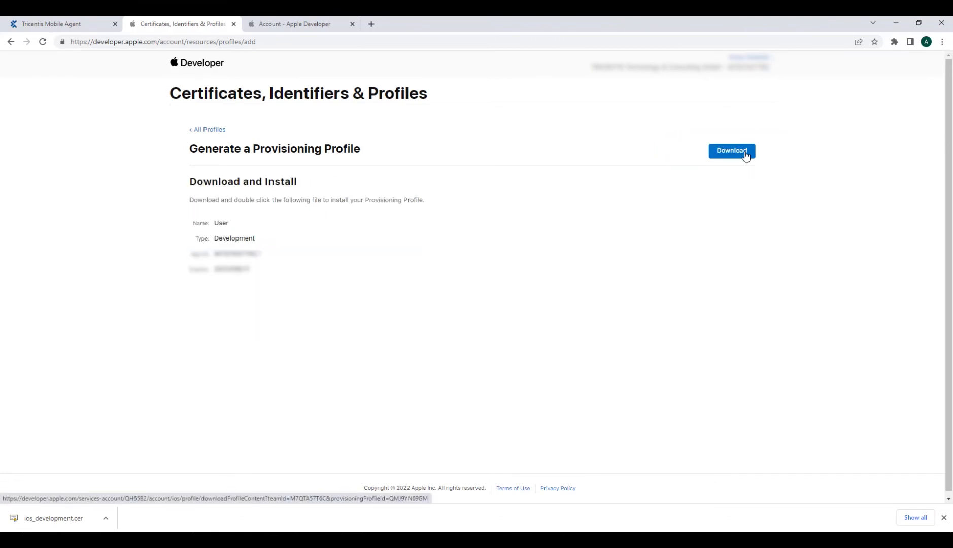
click(732, 150)
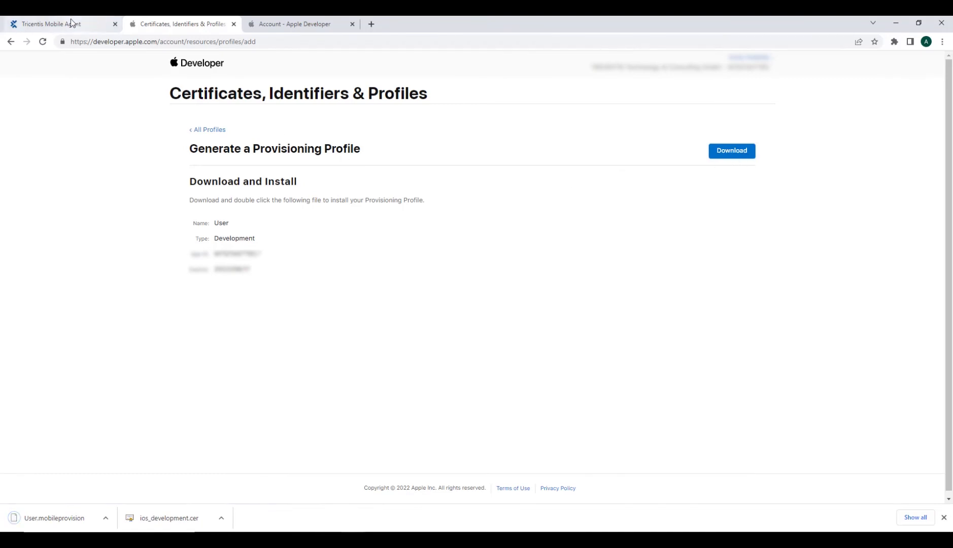
- Upload User.mobileprovision to the Provisioning Profile card and check the one provisioned device
click(56, 24)
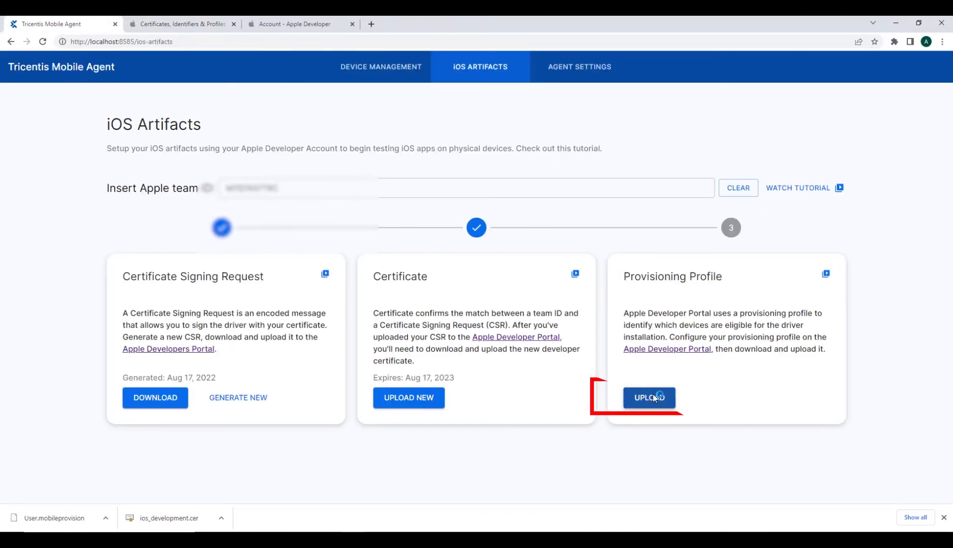
click(649, 398)
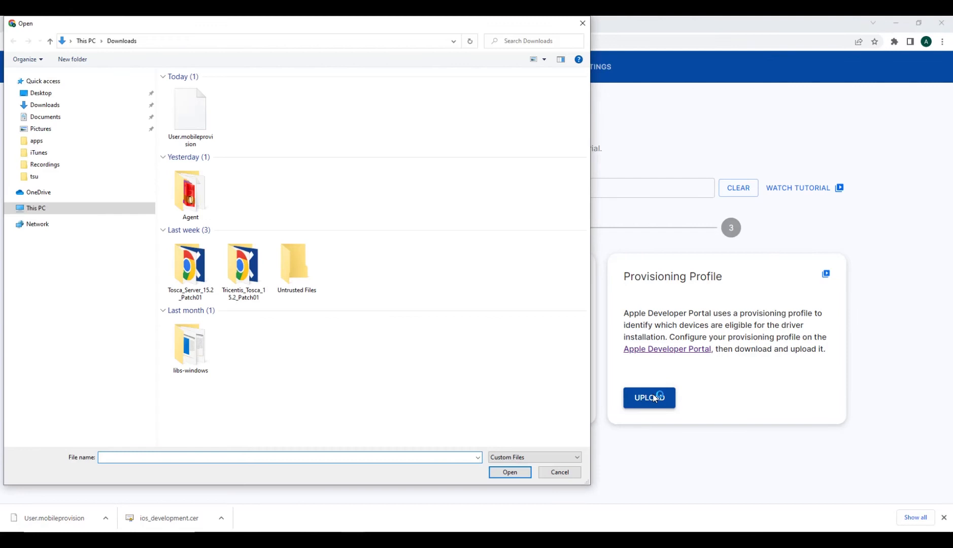
click(190, 111)
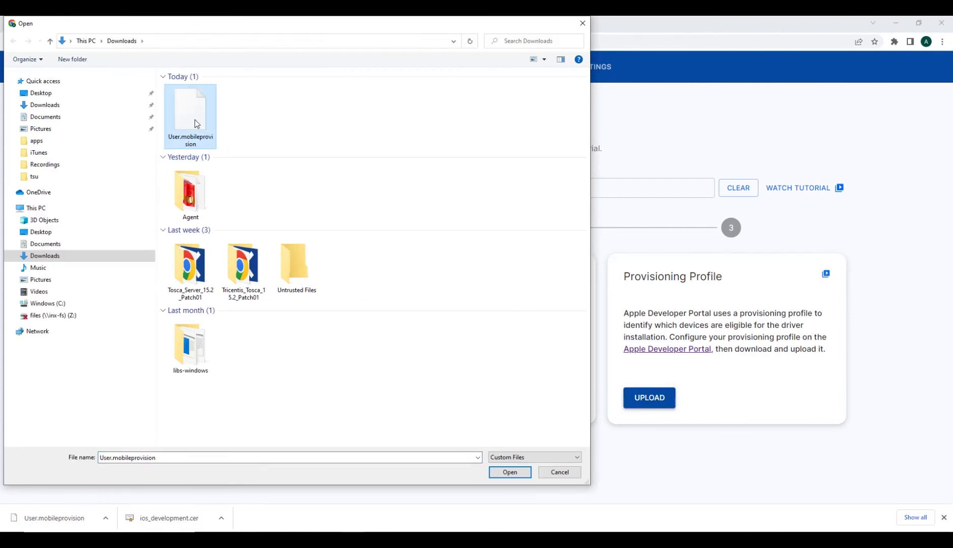
click(510, 472)
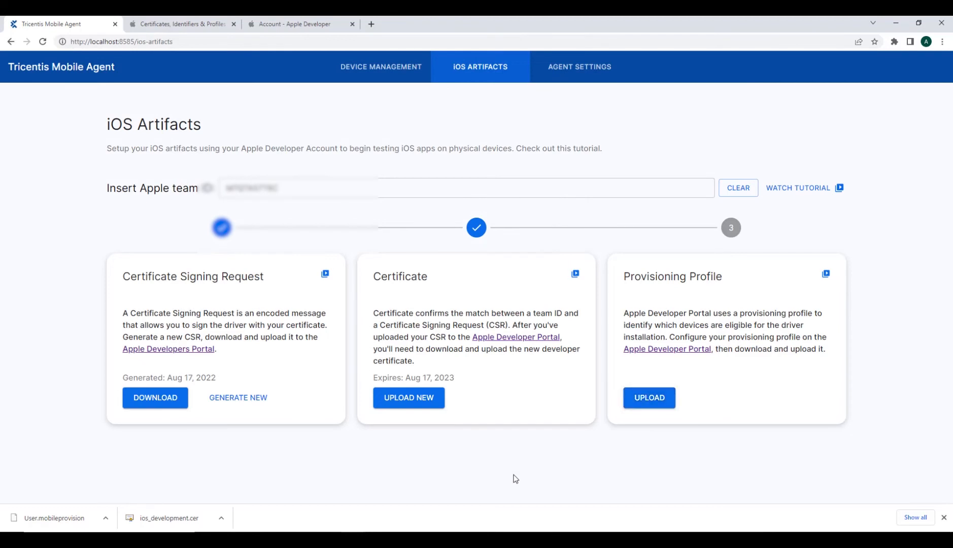
click(650, 397)
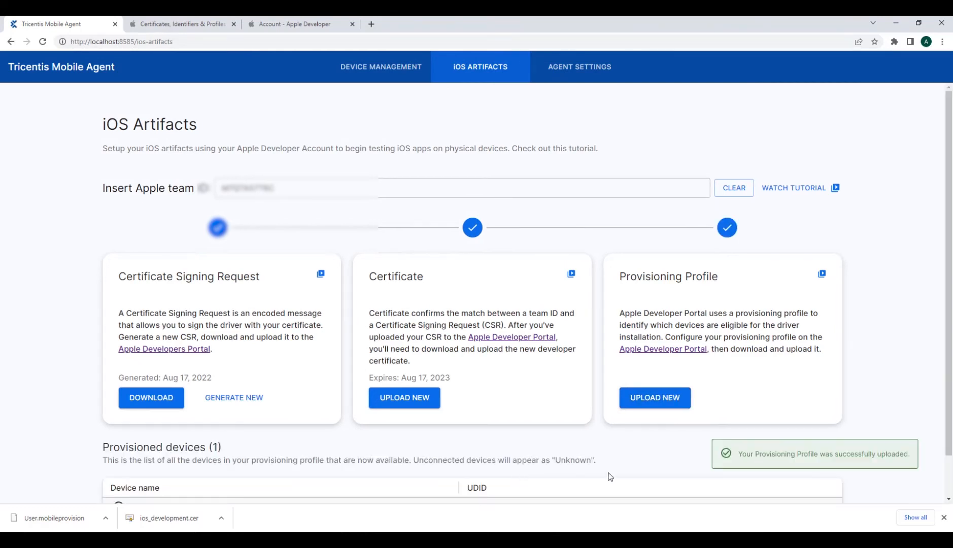
mouse_move(699, 442)
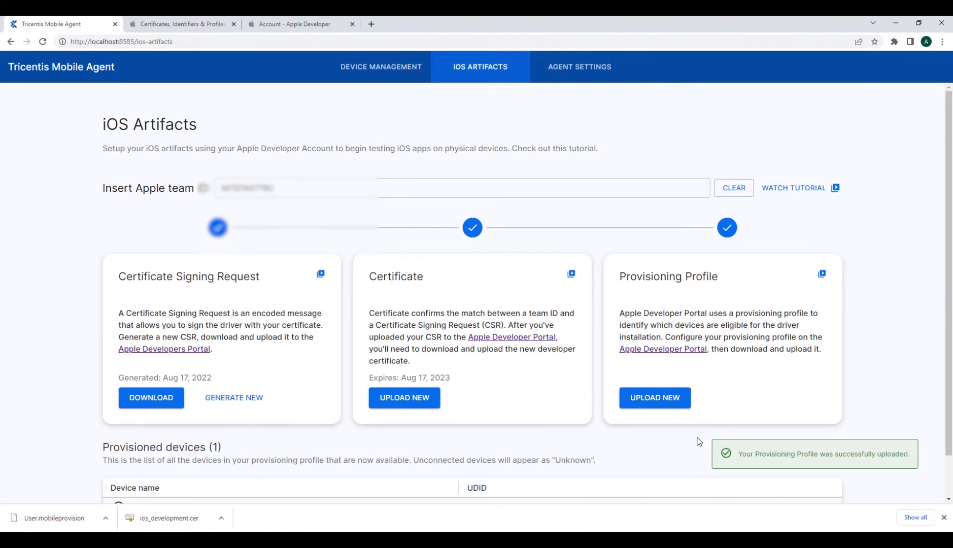
scroll(down, 3)
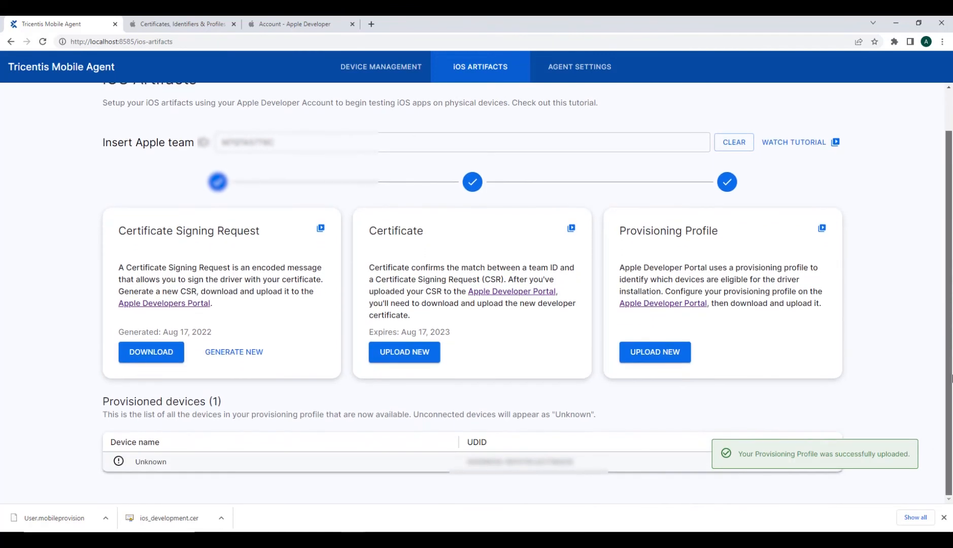
mouse_move(639, 469)
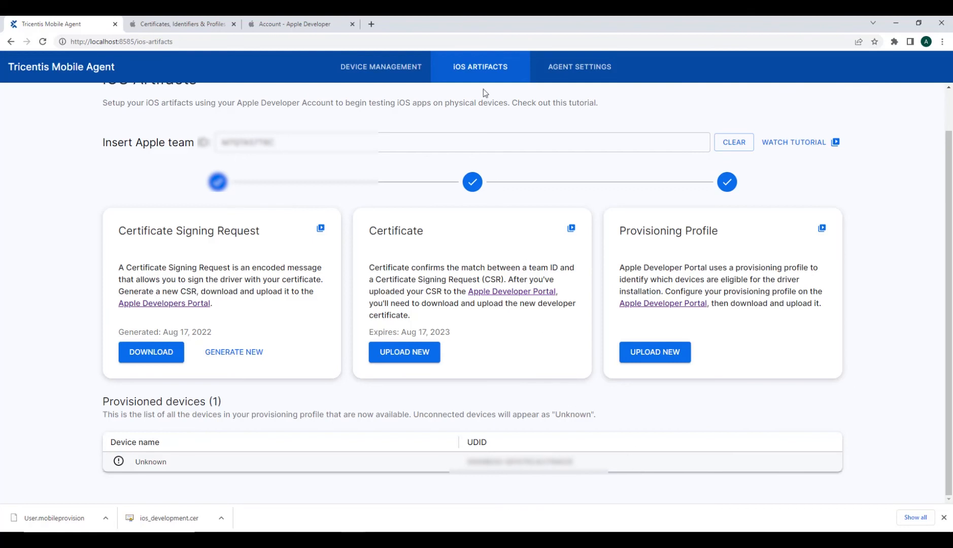
- Open Device Management and start mirroring the iPhone via its eye icon
click(381, 66)
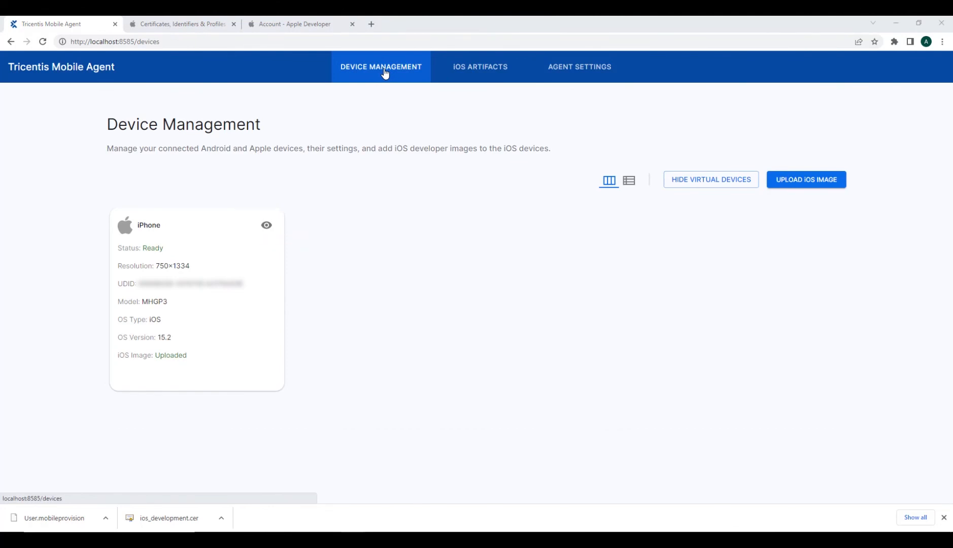
mouse_move(331, 123)
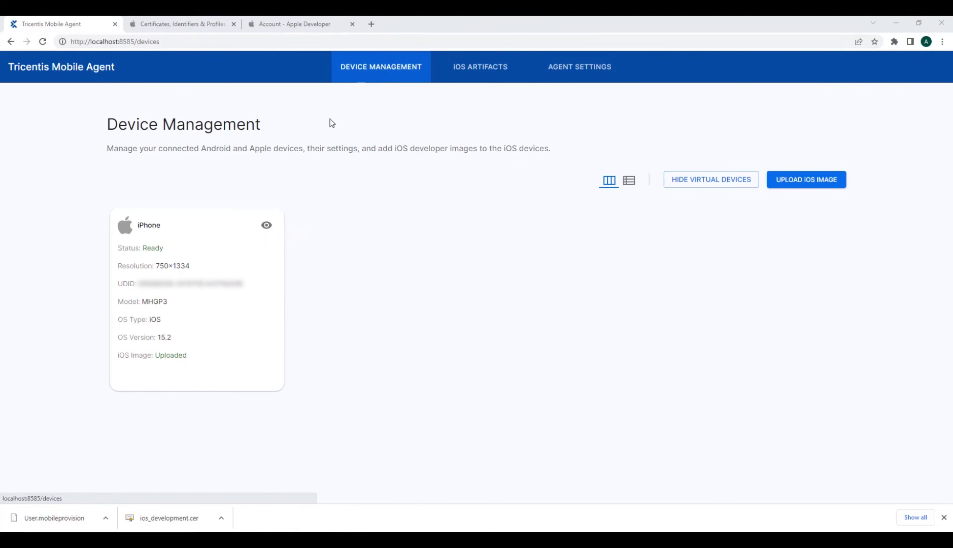
mouse_move(133, 215)
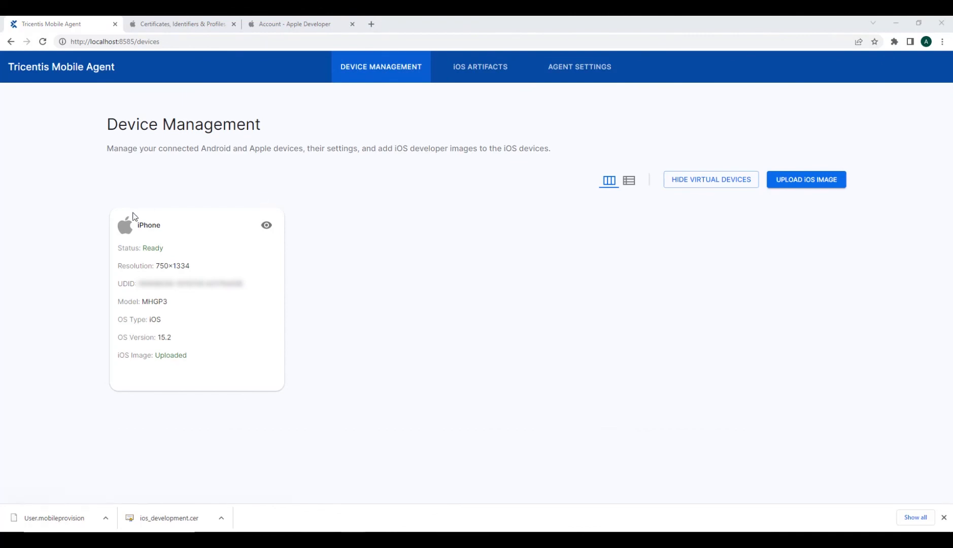
mouse_move(330, 274)
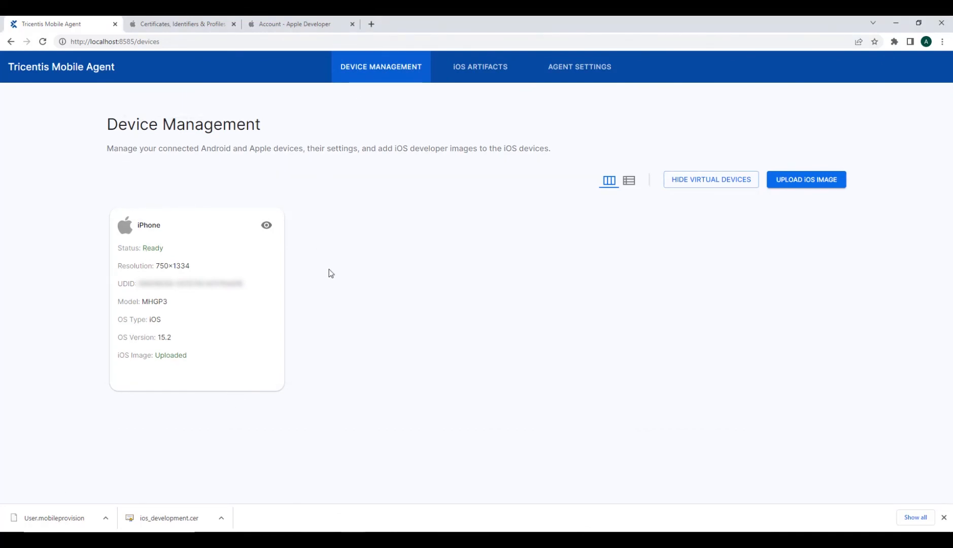
click(266, 225)
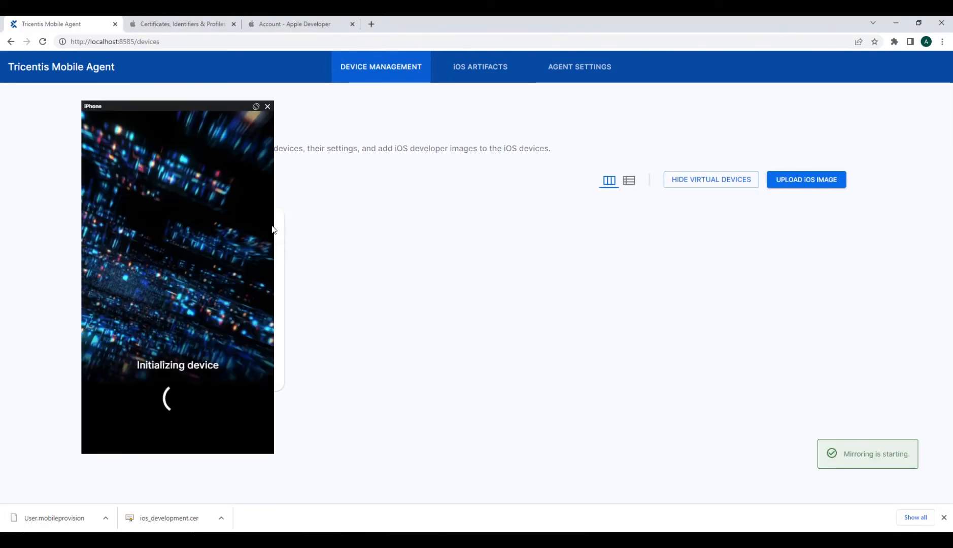